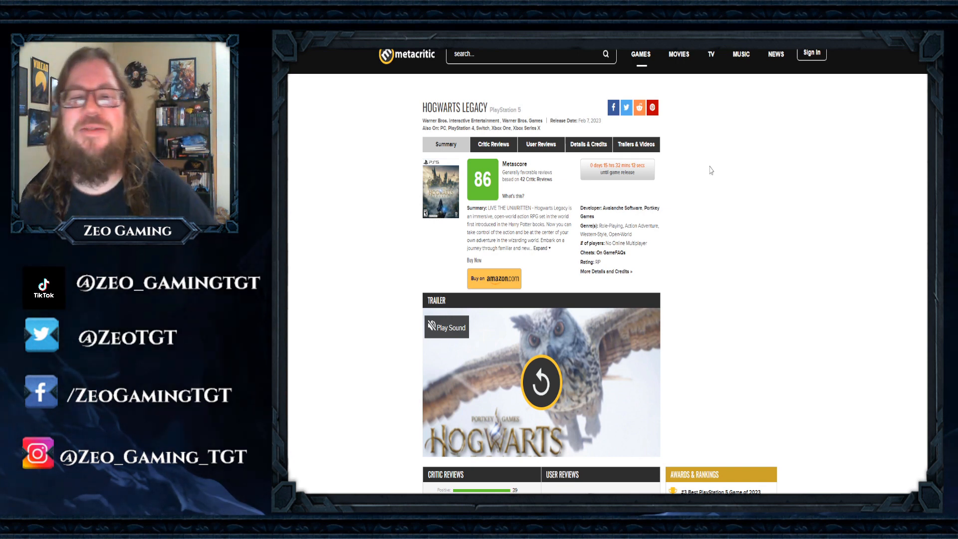
Scroll down the PS5 Hogwarts Legacy page (Metascore 86) to its critic and user reviews.
scroll("down", 3)
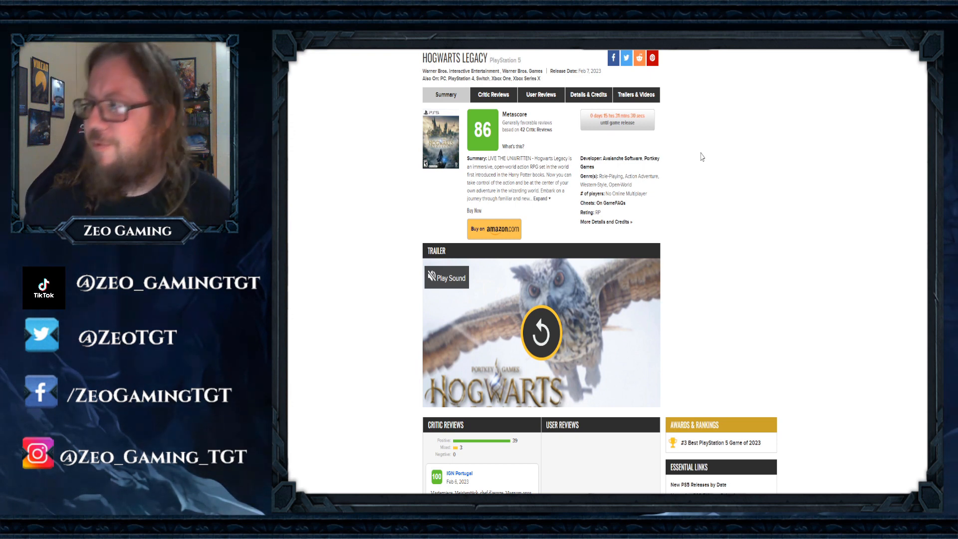
scroll("down", 3)
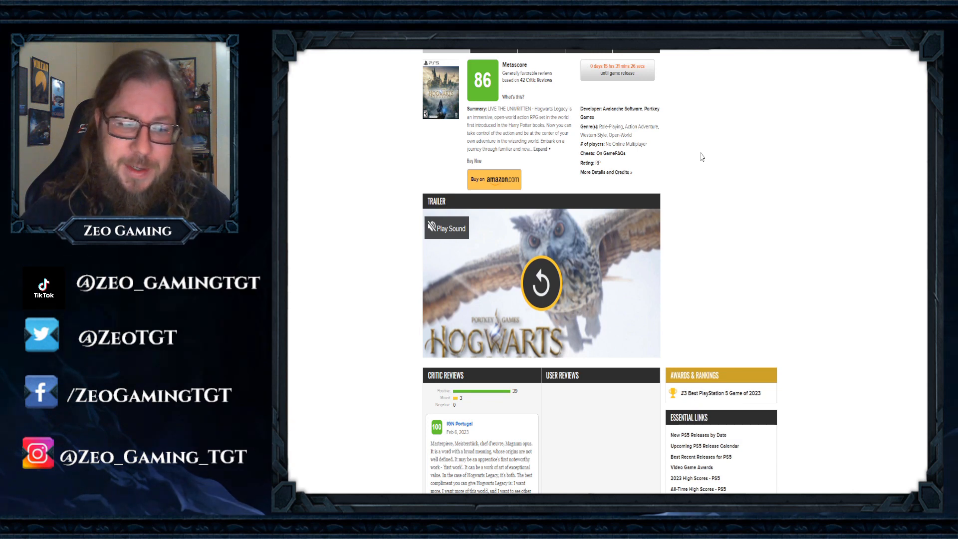
scroll("down", 3)
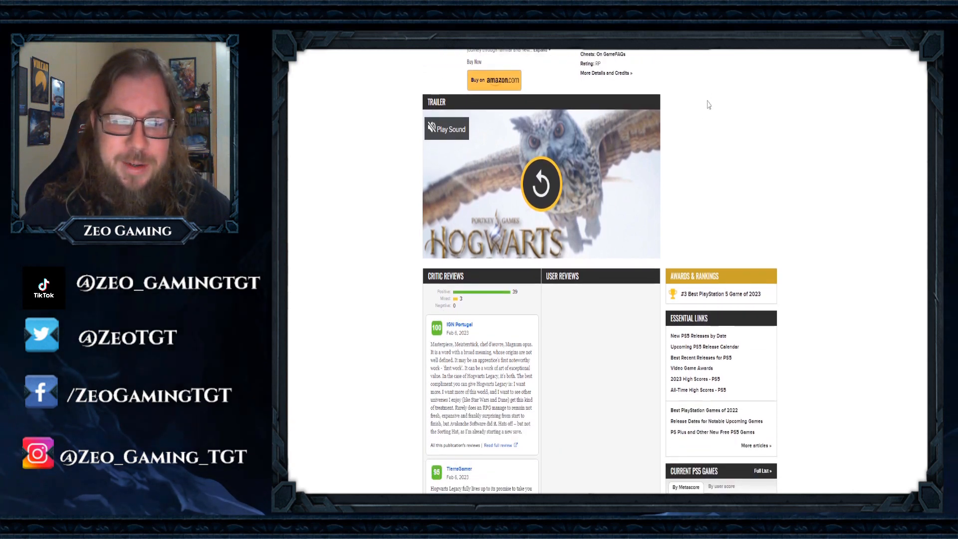
Scroll to read the PS5 critic reviews from IGN Portugal's 100 through TierraGamer's 95.
scroll("down", 3)
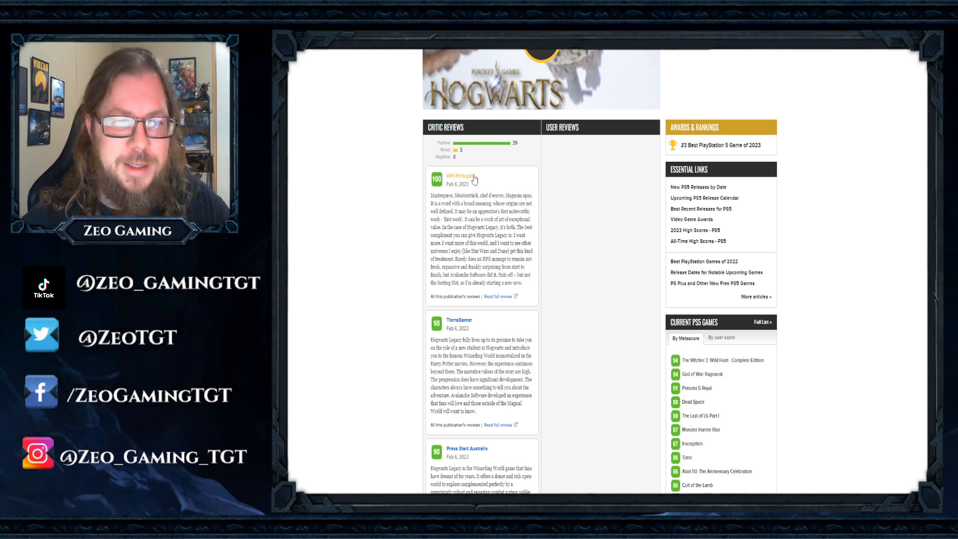
scroll("down", 3)
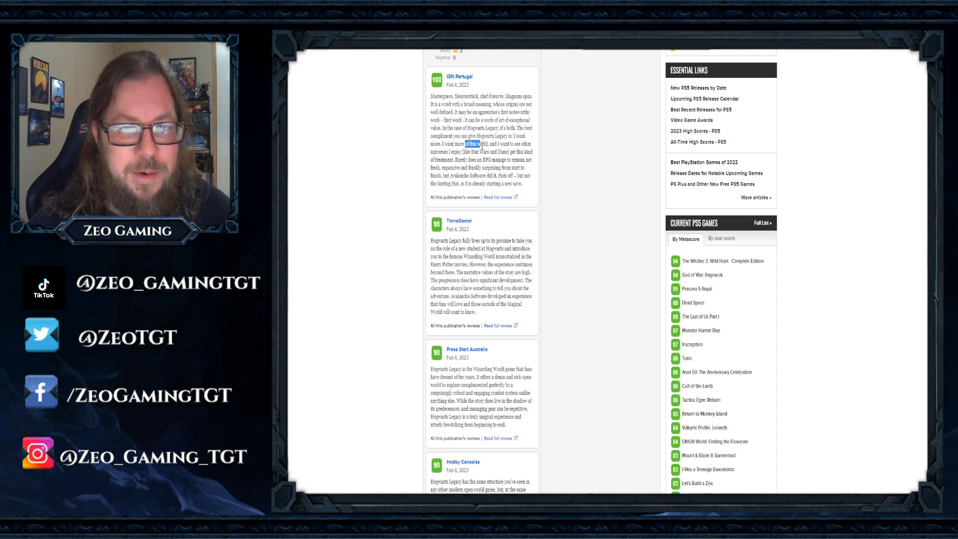
Highlight IGN Portugal's sentence calling the game expansive and surprising from start to finish.
left_click_drag(465, 144, 522, 151)
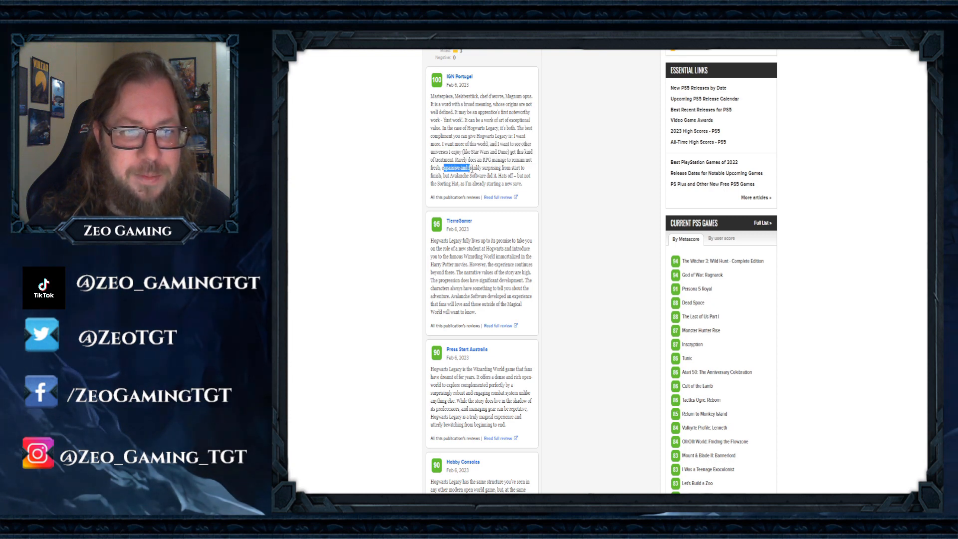
left_click_drag(446, 169, 479, 176)
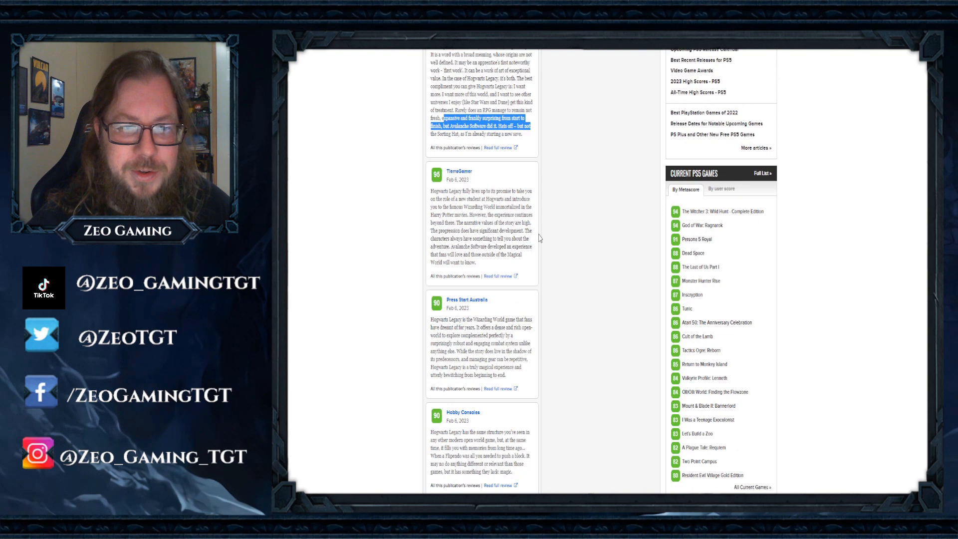
Scroll past GamesRadar+'s 70 and open all 48 PS5 critic reviews.
scroll("down", 3)
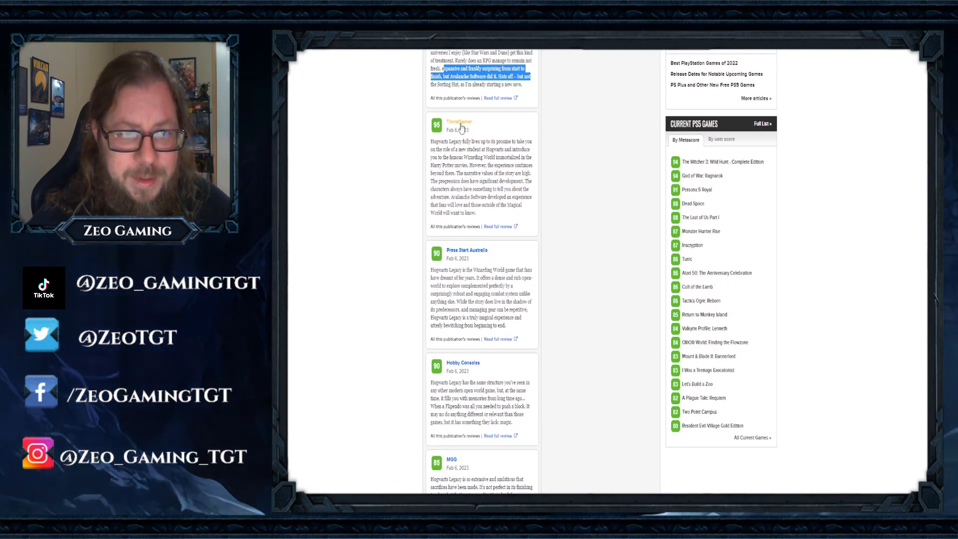
scroll("down", 3)
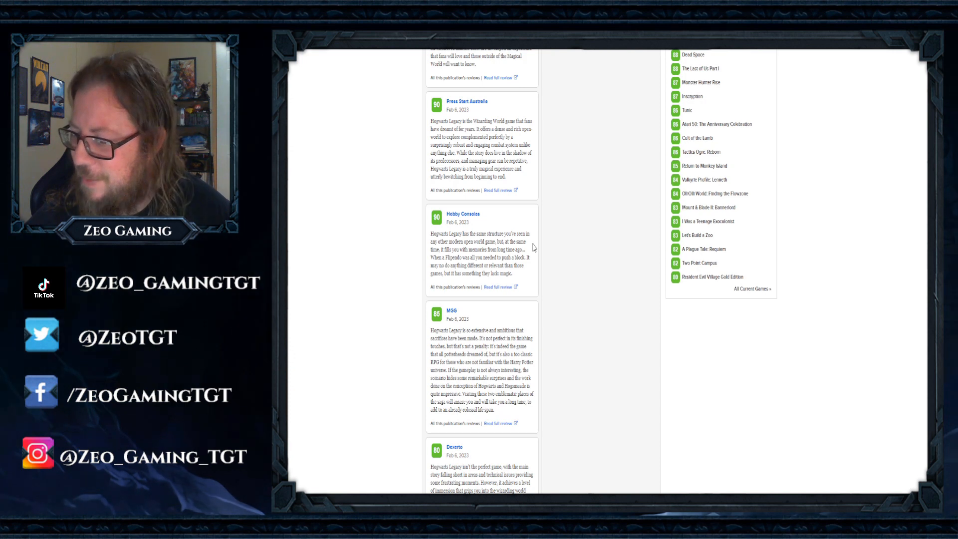
scroll("down", 3)
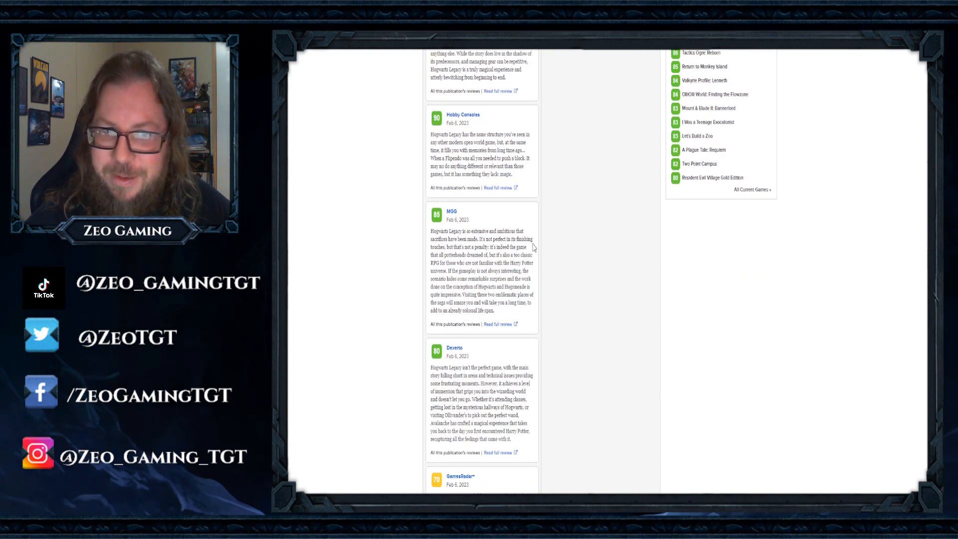
scroll("down", 3)
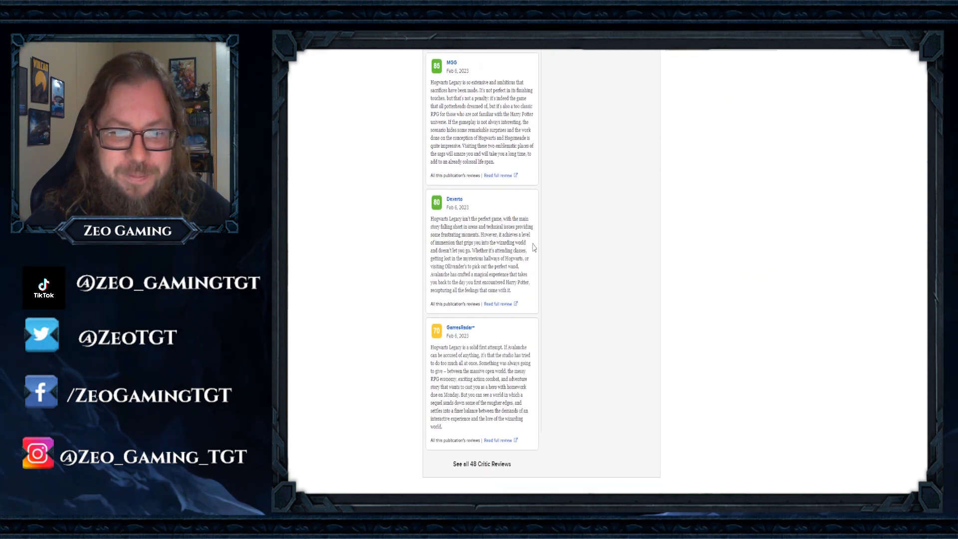
scroll("down", 3)
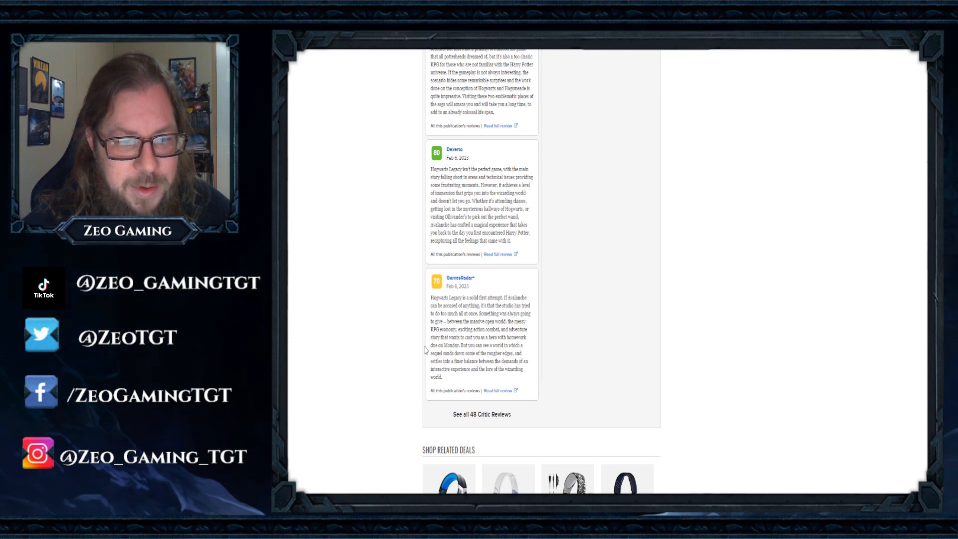
mouse_move(471, 360)
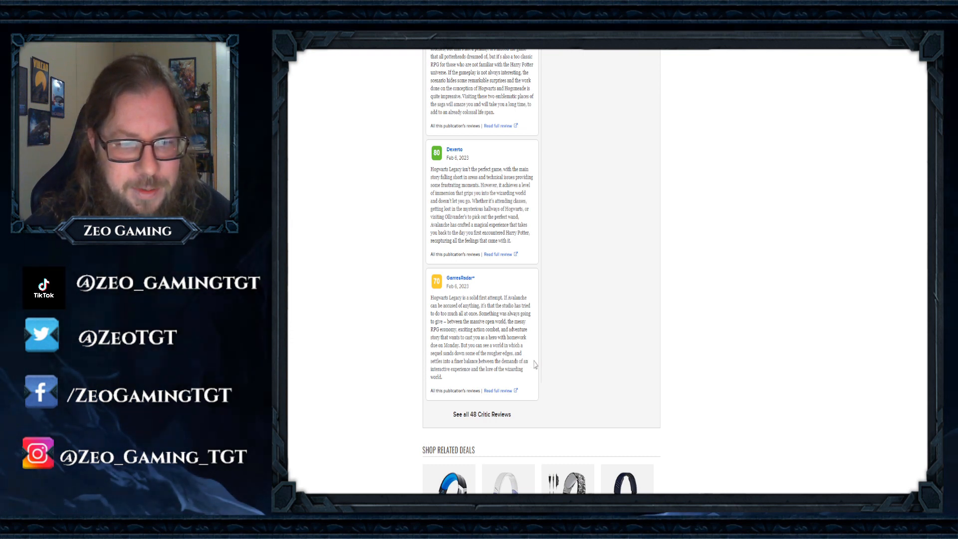
mouse_move(536, 374)
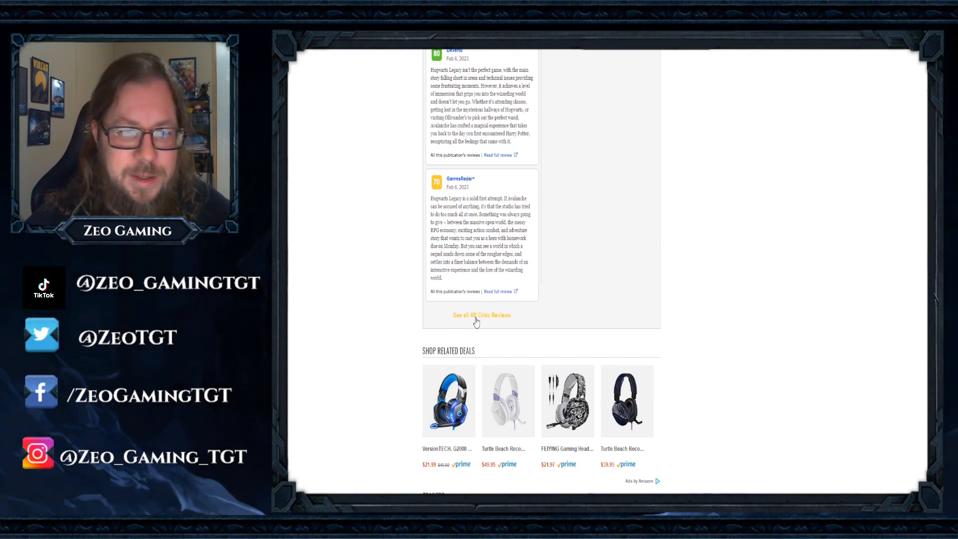
left_click(481, 315)
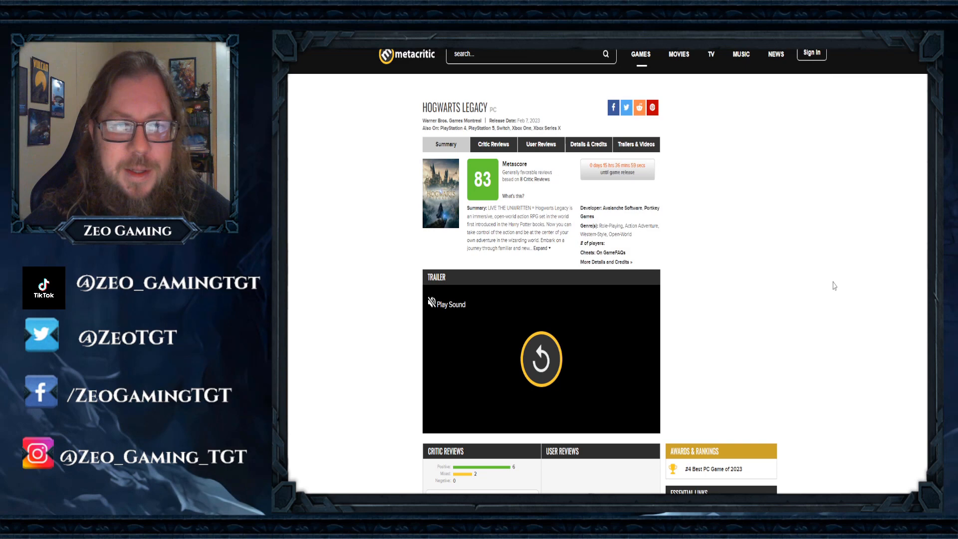
Scroll the PC page (Metascore 83) to the critic reviews starting with Gameblog.fr.
scroll("down", 3)
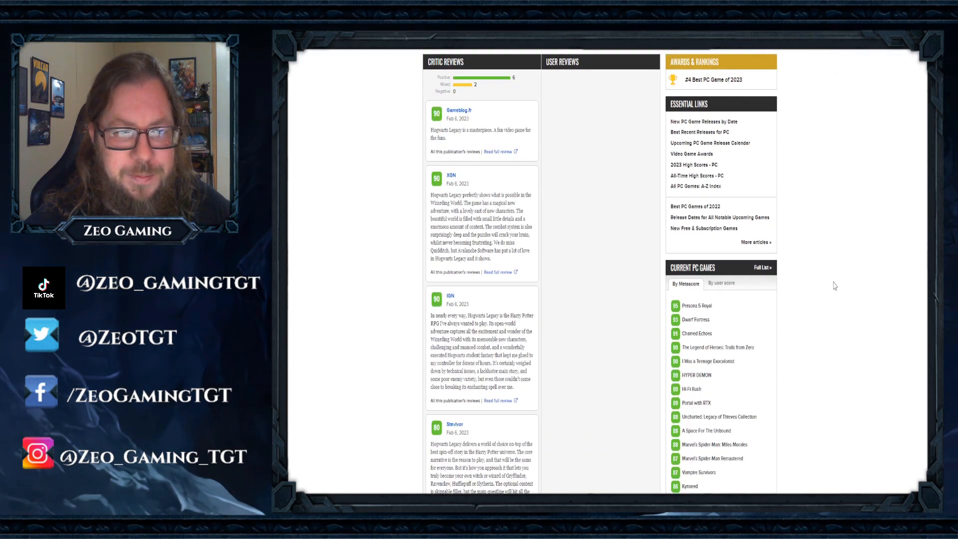
scroll("down", 3)
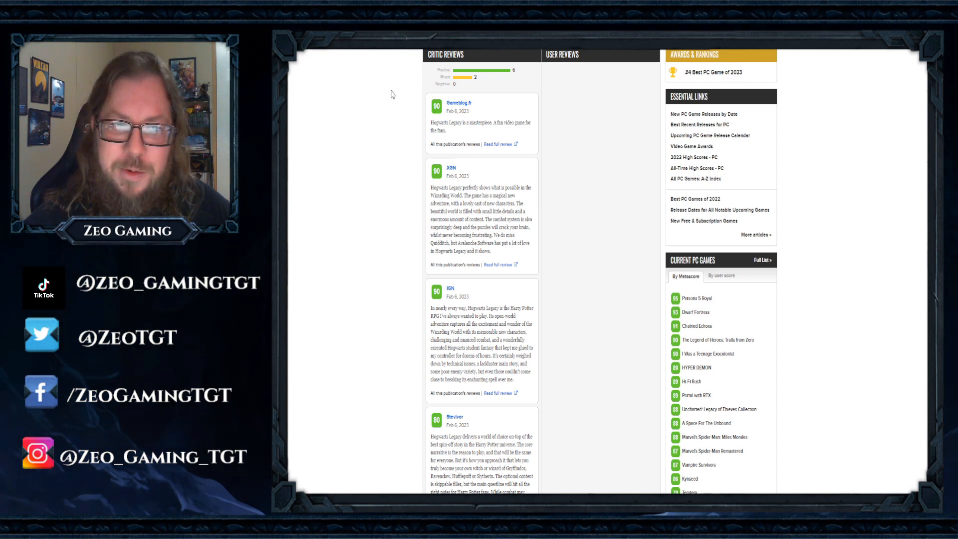
mouse_move(386, 231)
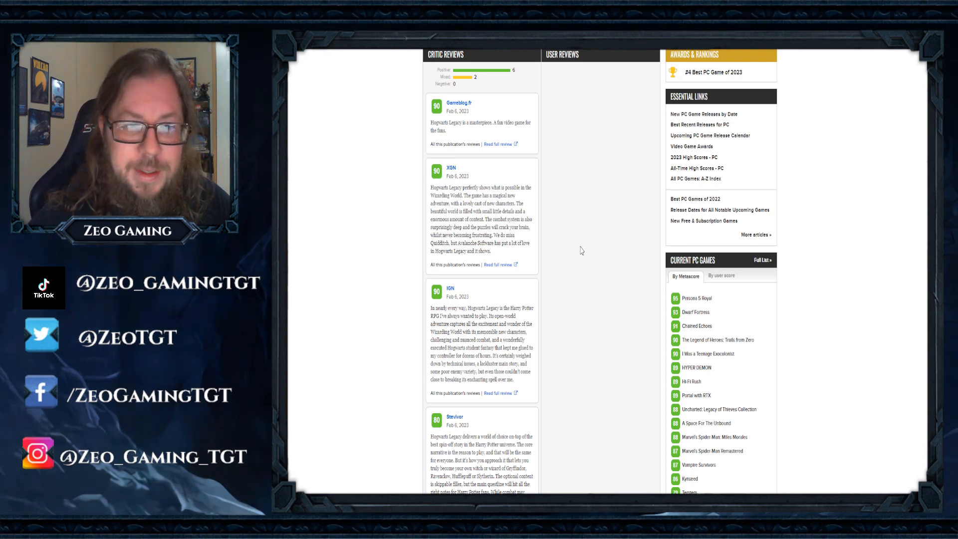
scroll("down", 3)
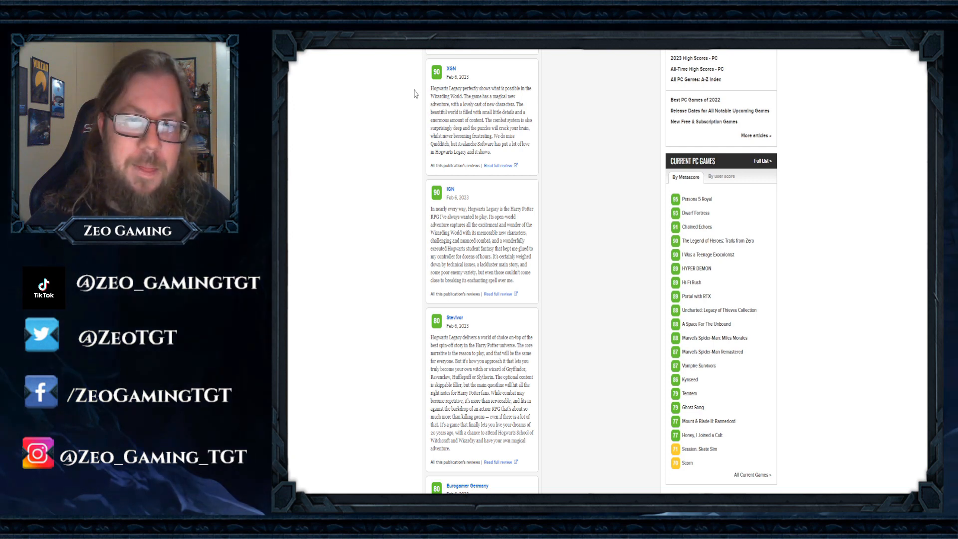
Scroll through the PC critic review excerpts below Gameblog.fr, XGN, IGN and Stevivor.
scroll("down", 3)
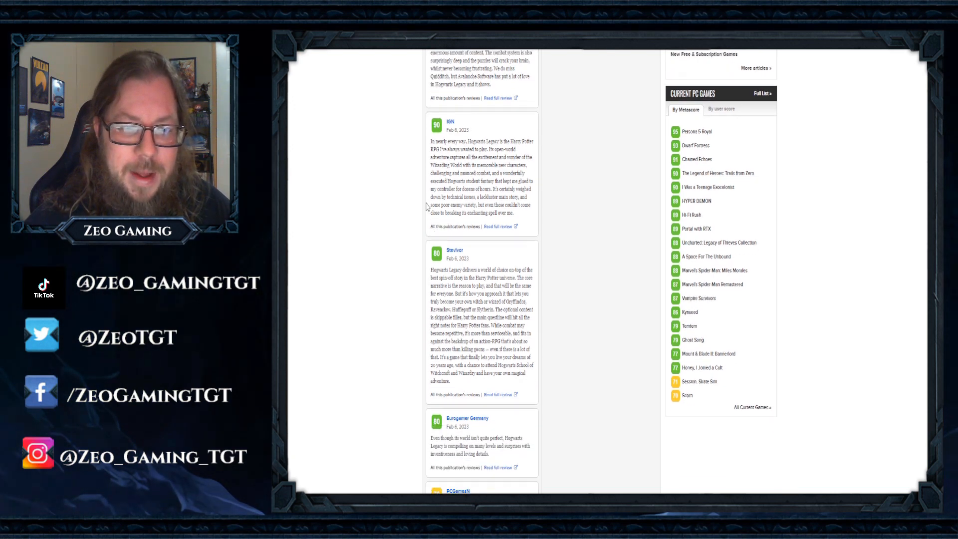
scroll("down", 3)
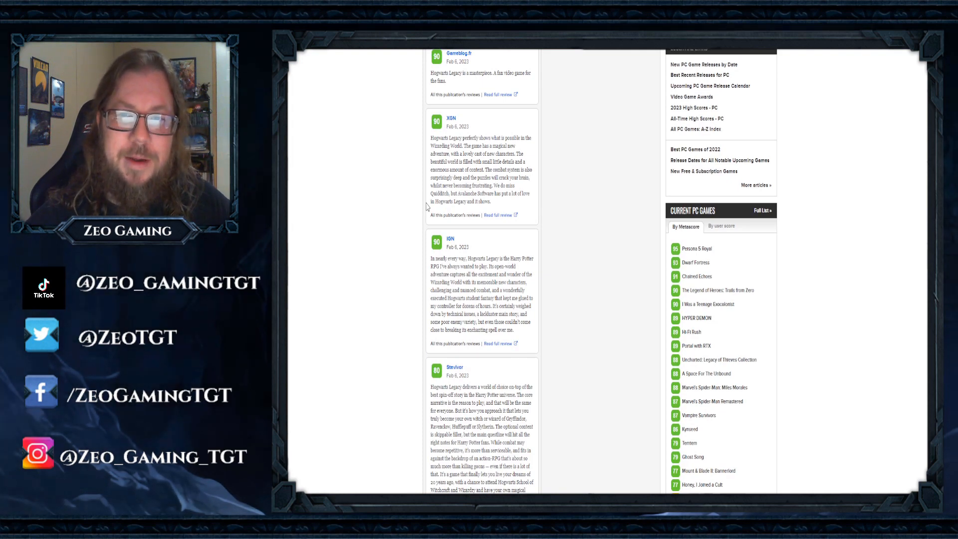
mouse_move(420, 178)
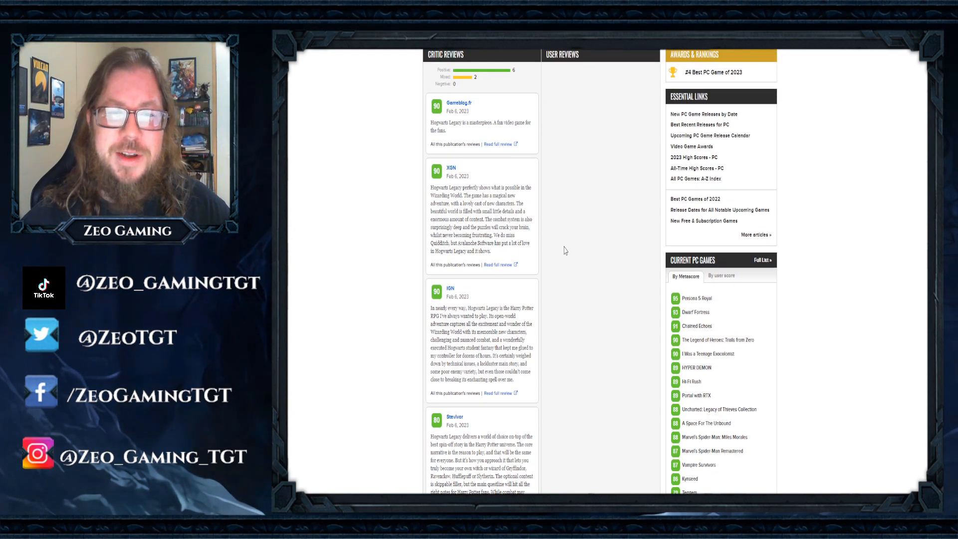
scroll("down", 3)
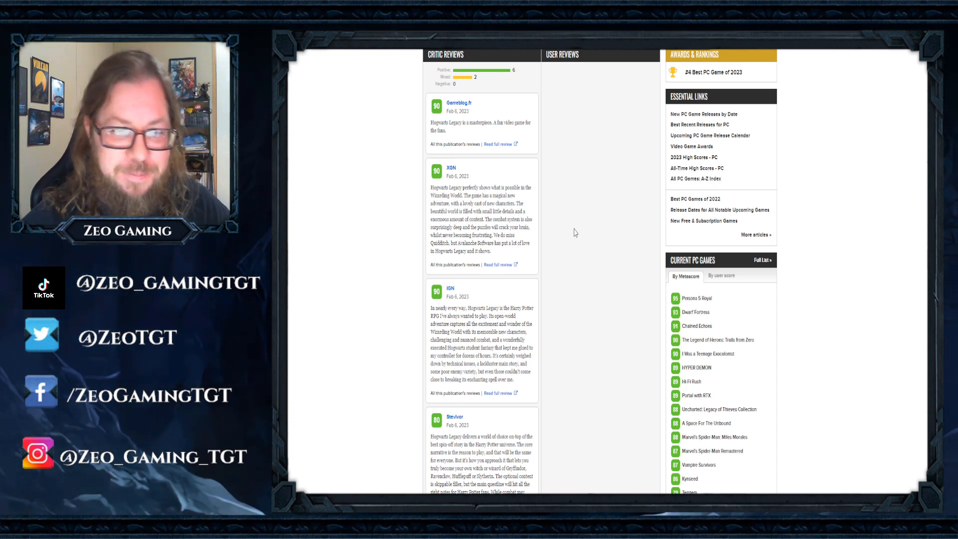
scroll("down", 3)
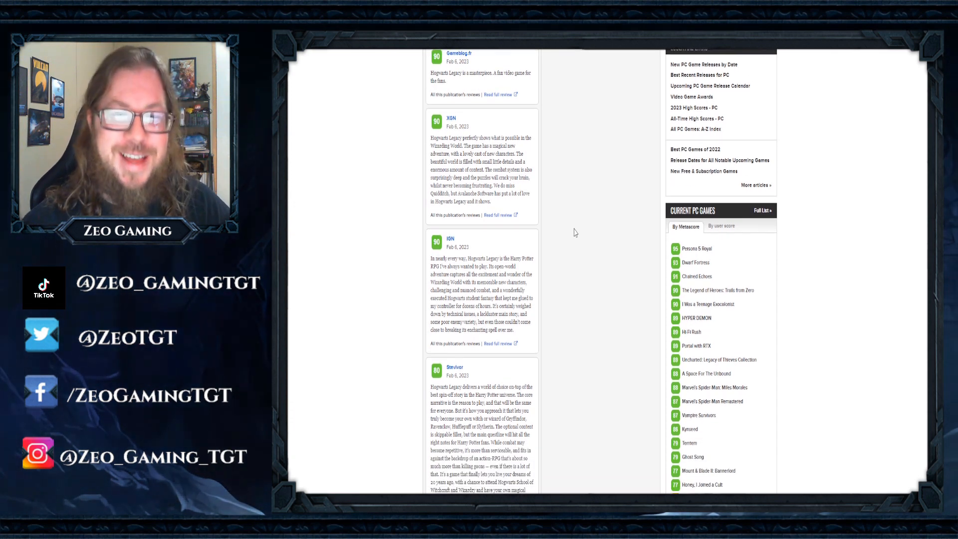
scroll("down", 3)
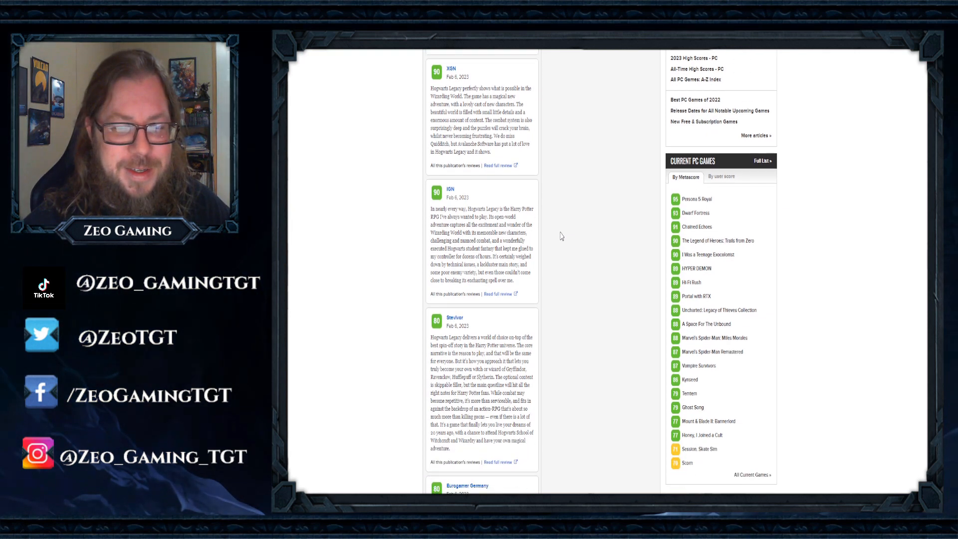
mouse_move(417, 233)
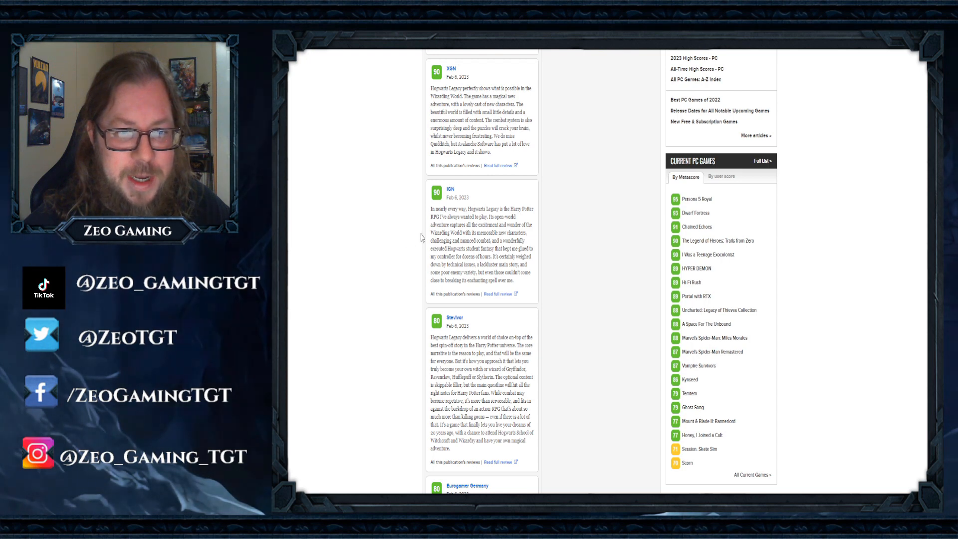
scroll("down", 3)
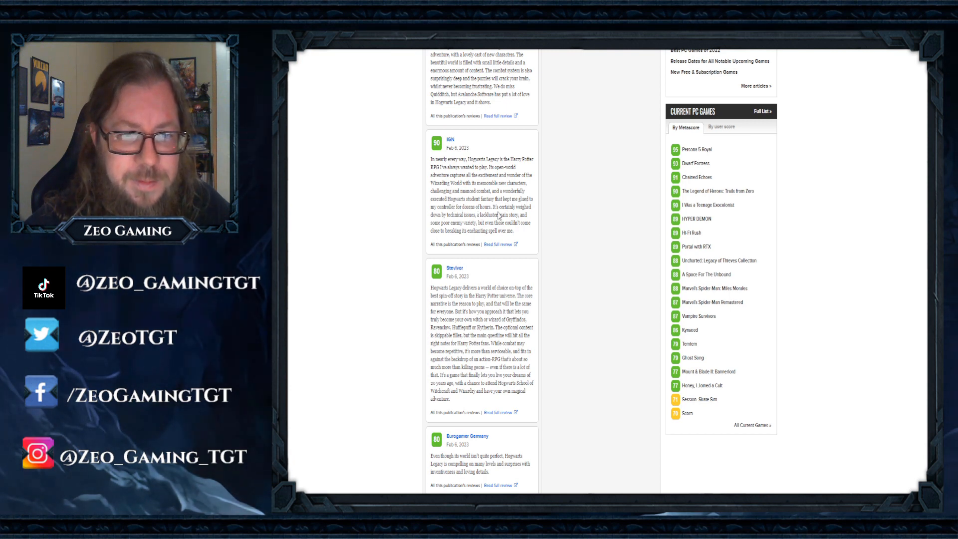
mouse_move(499, 214)
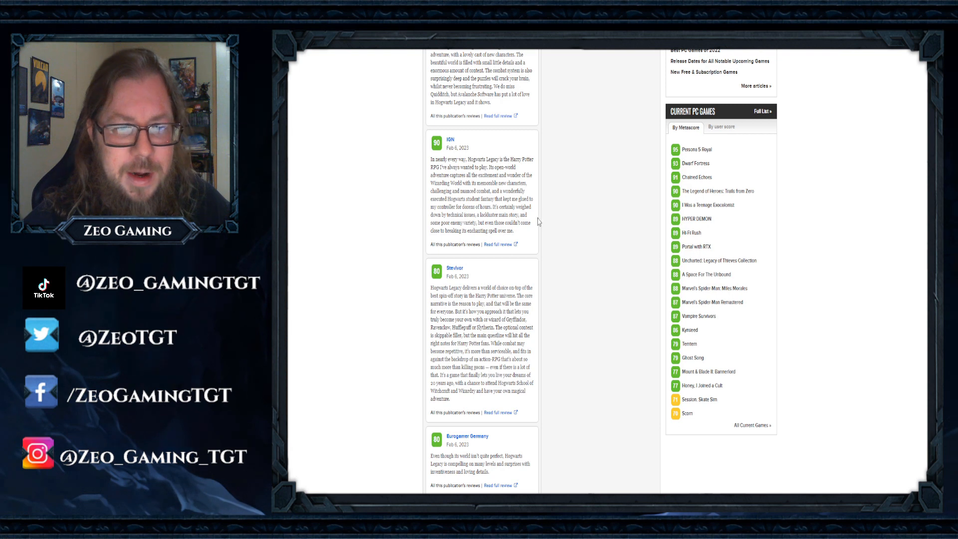
mouse_move(538, 220)
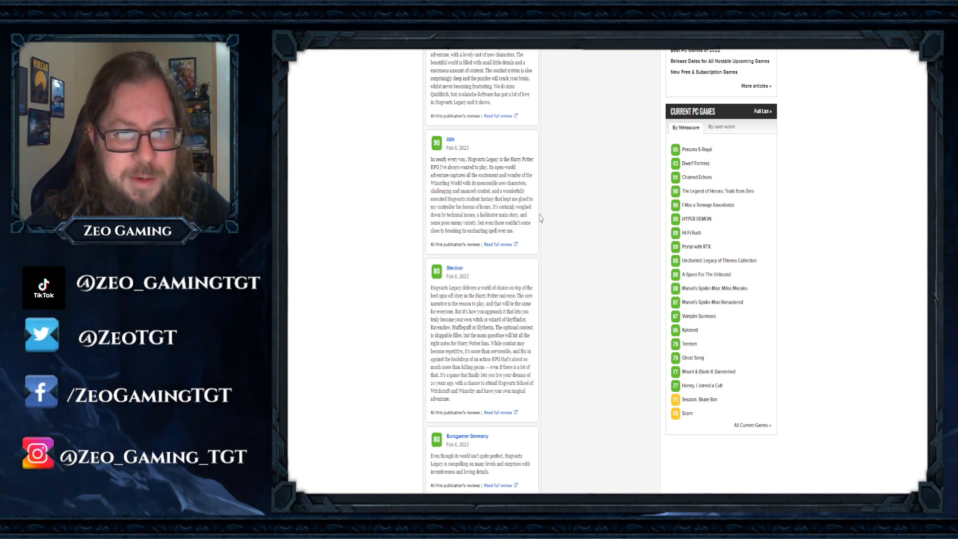
Highlight a review passage and scroll to the list's end at PCGamesN's 70 and NME's 60.
scroll("down", 3)
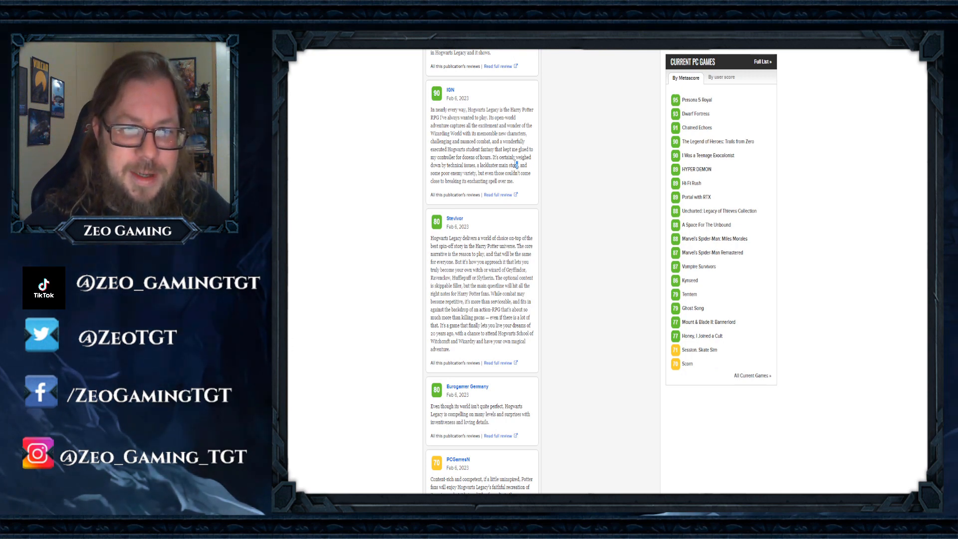
left_click_drag(487, 157, 518, 165)
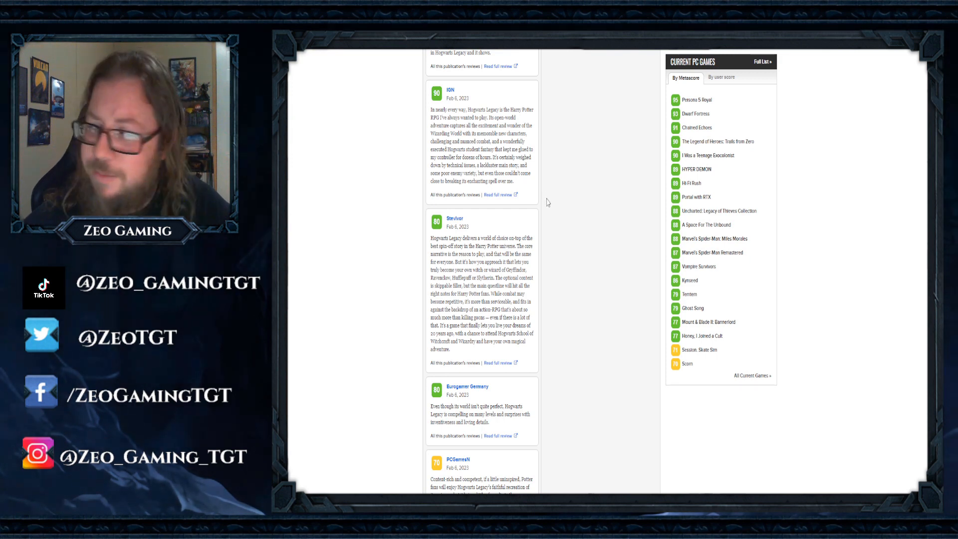
scroll("down", 3)
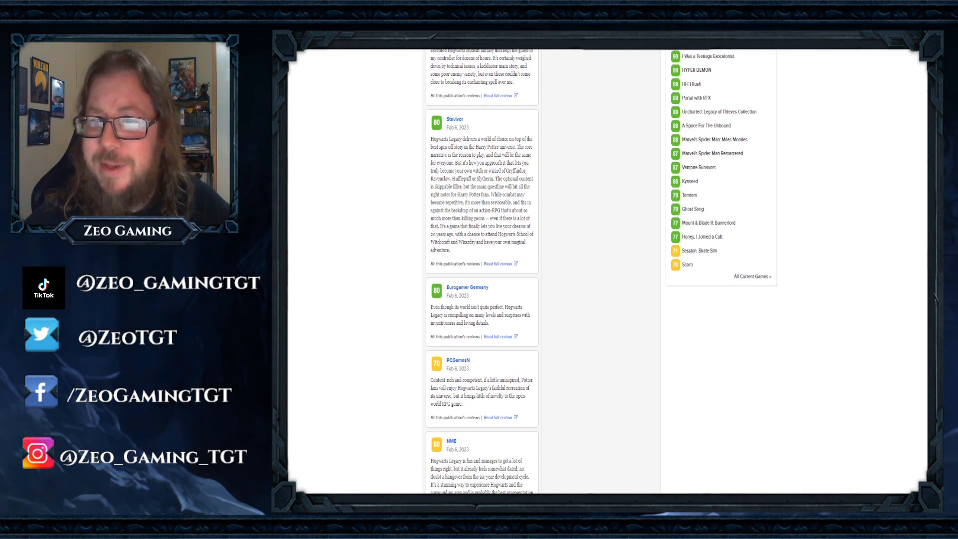
scroll("down", 3)
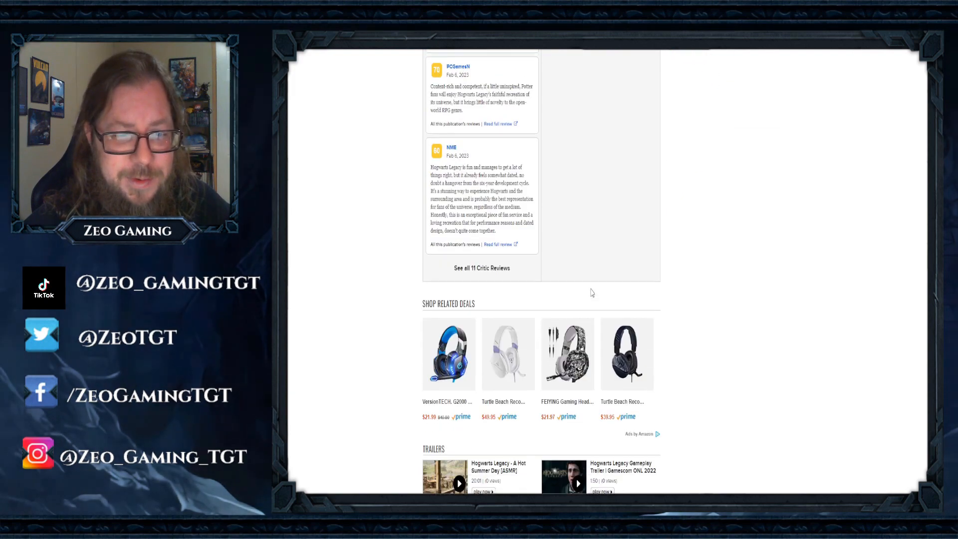
scroll("up", 3)
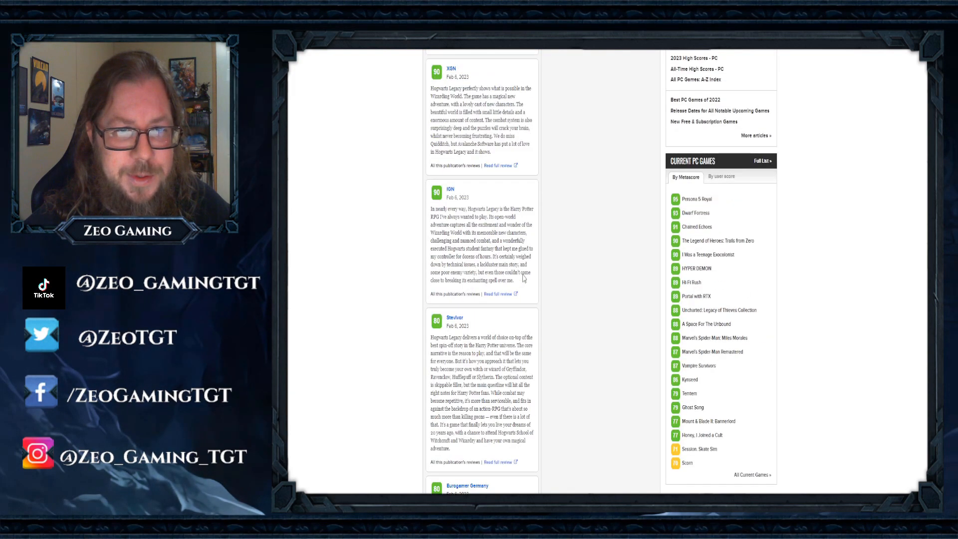
scroll("up", 3)
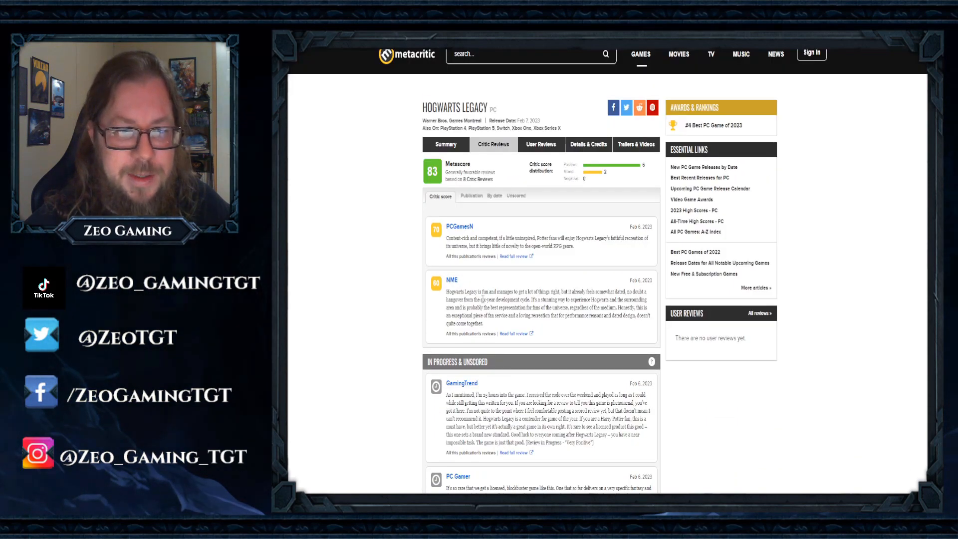
Scroll the Xbox Series X page (89 from 13 critics) through Gamereactor UK's 80.
scroll("down", 3)
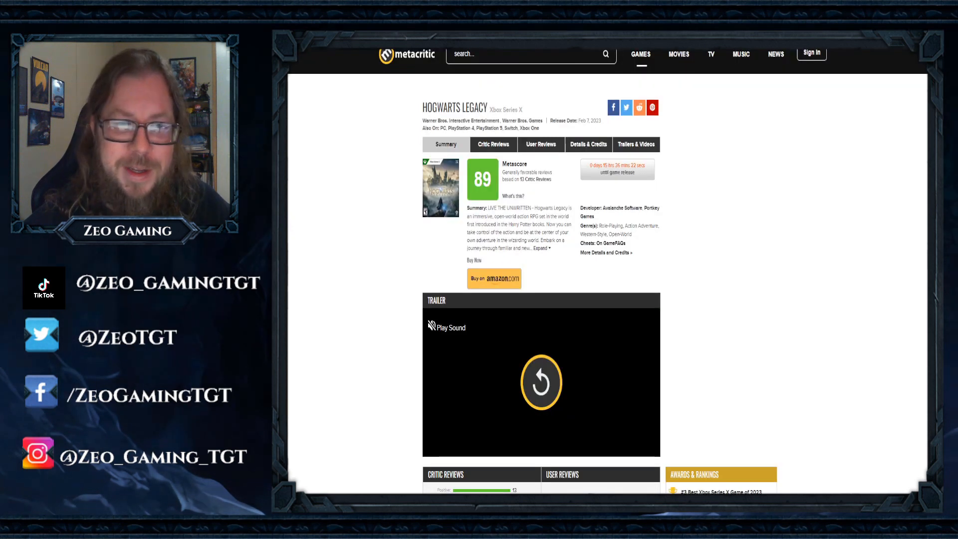
scroll("down", 3)
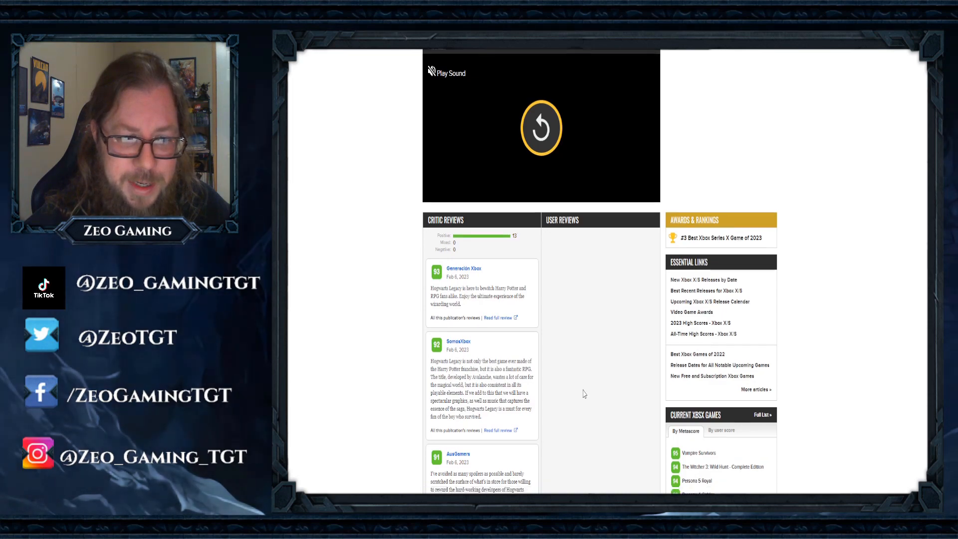
scroll("down", 3)
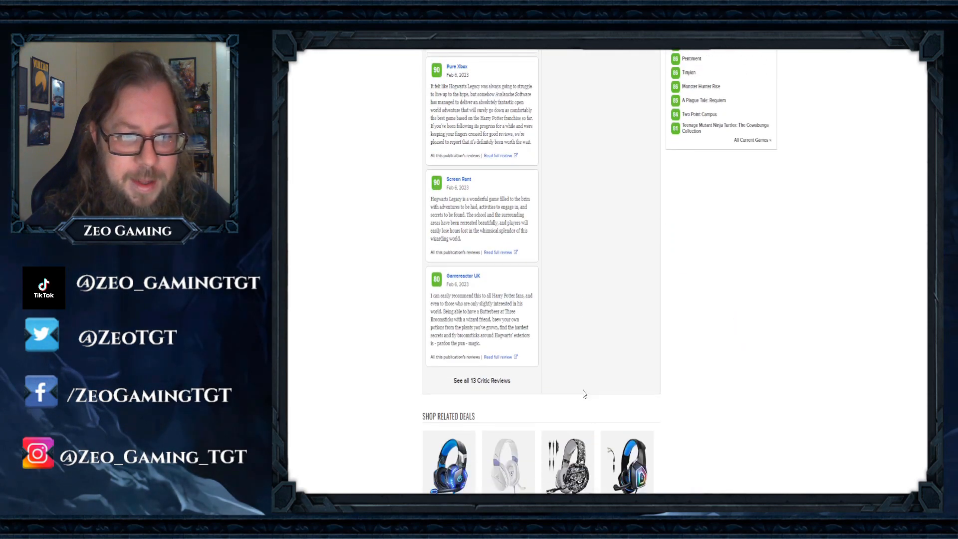
mouse_move(467, 389)
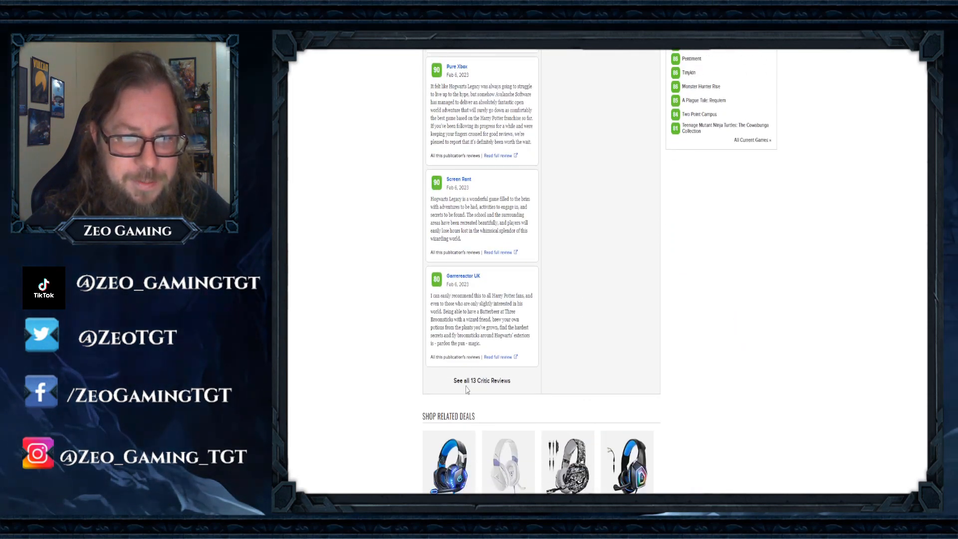
Scroll down and back up through the full Xbox Series X critic reviews list.
scroll("up", 3)
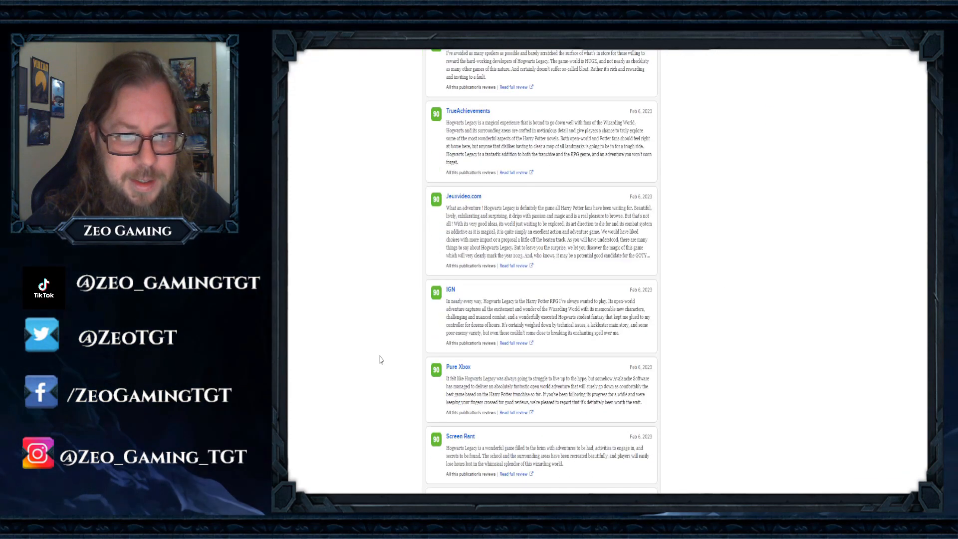
scroll("down", 3)
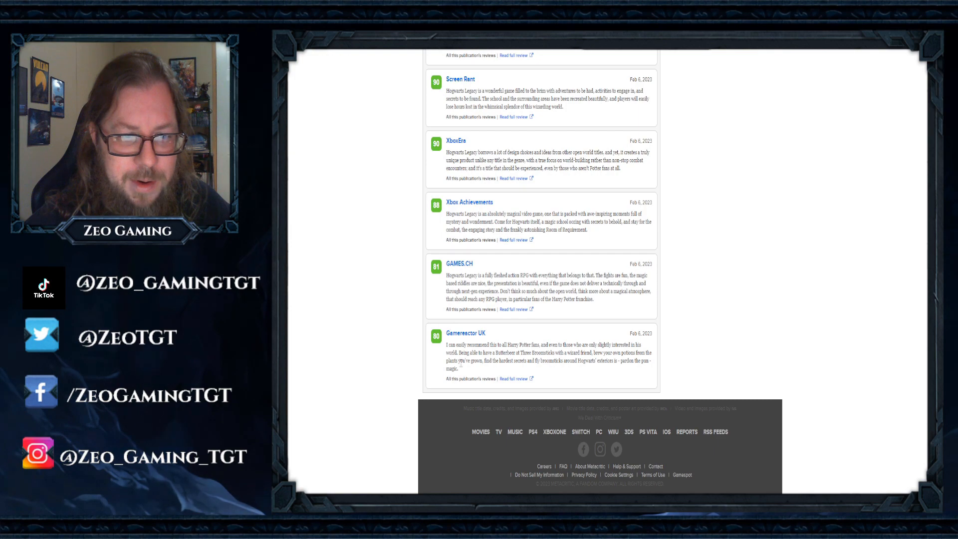
scroll("down", 3)
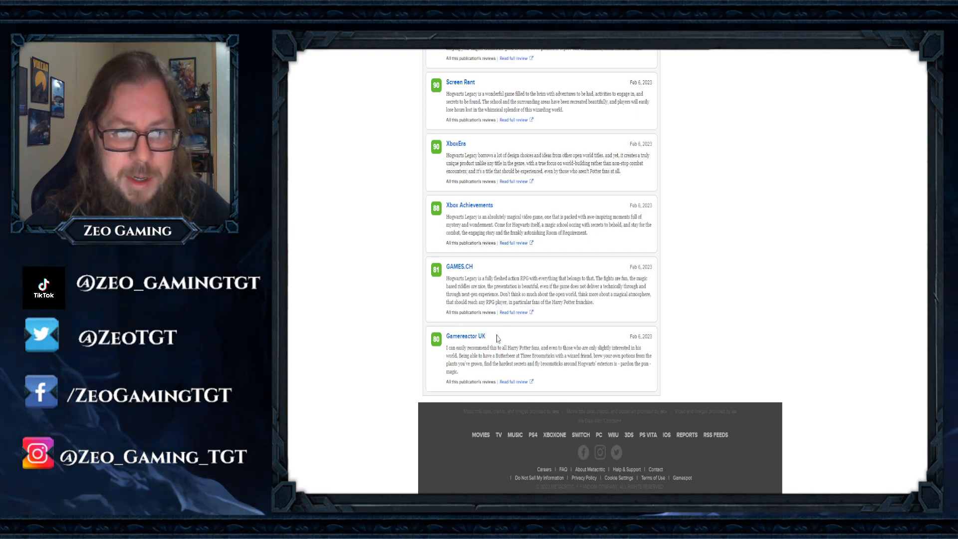
scroll("up", 3)
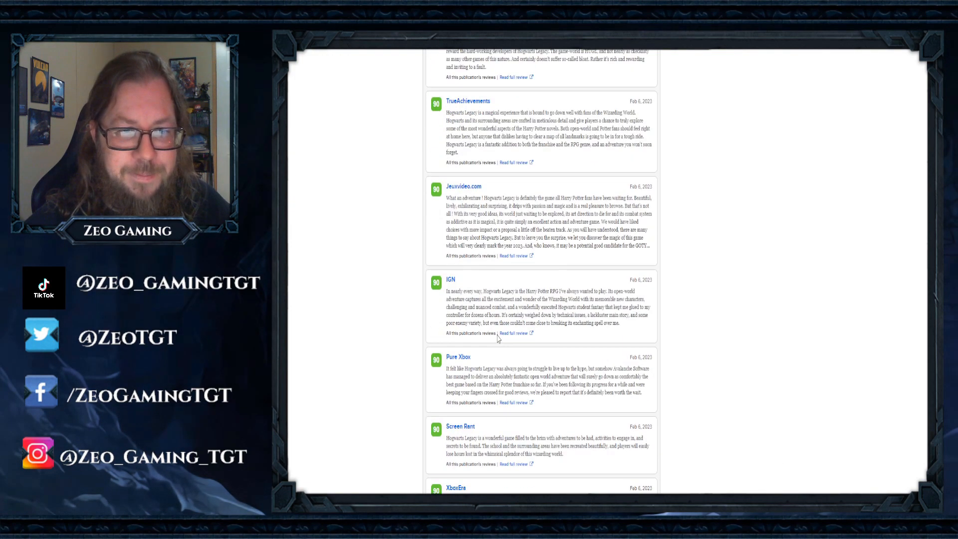
scroll("up", 3)
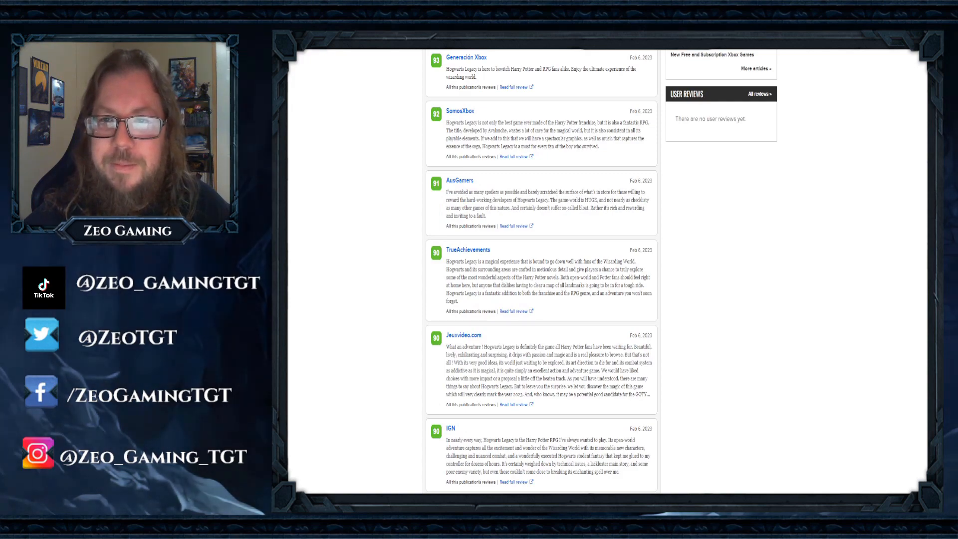
scroll("down", 3)
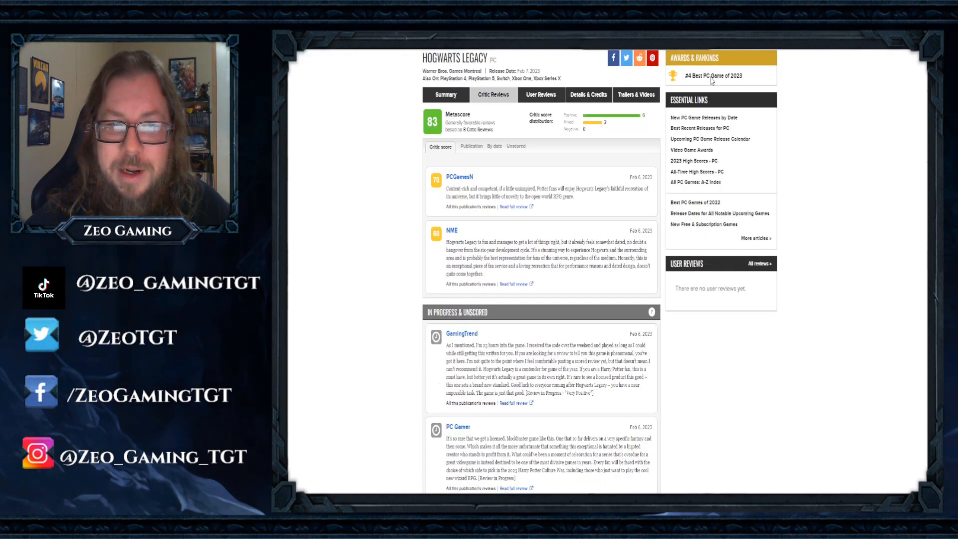
mouse_move(737, 367)
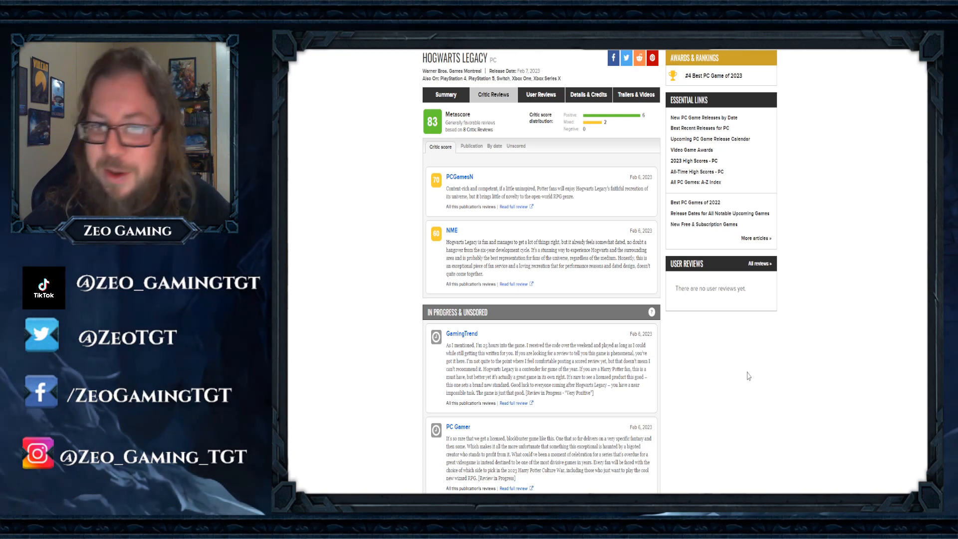
On the PC critic reviews page, scroll to the unscored reviews including WccFtech.
scroll("down", 3)
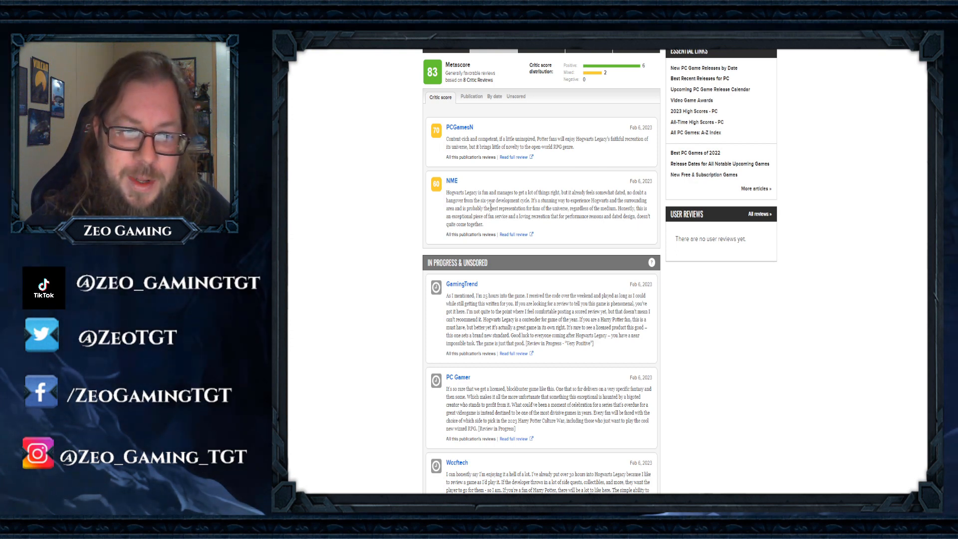
mouse_move(432, 290)
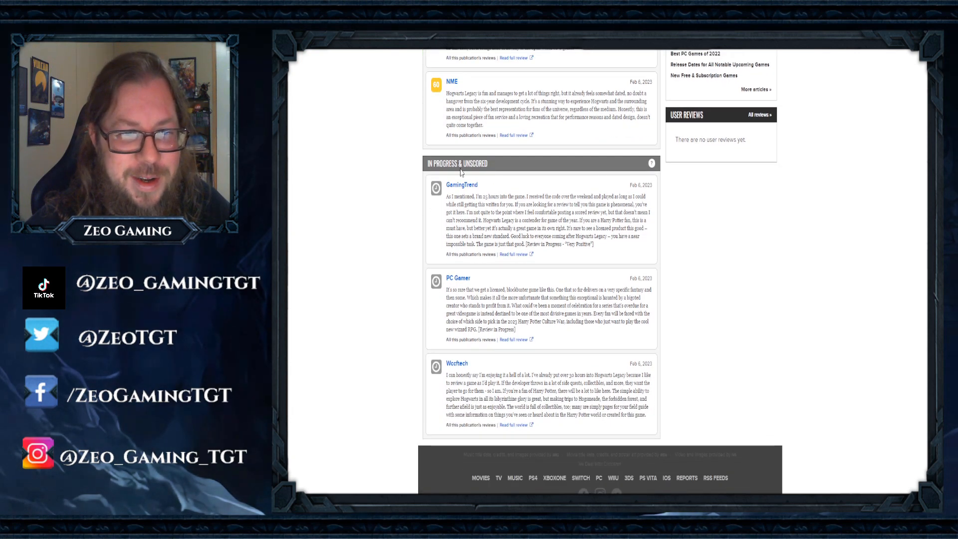
mouse_move(445, 311)
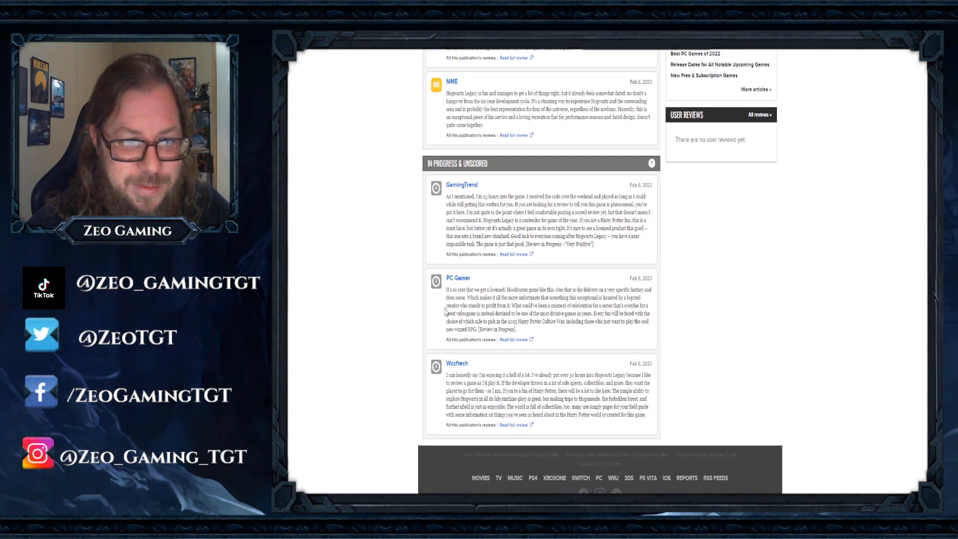
scroll("down", 3)
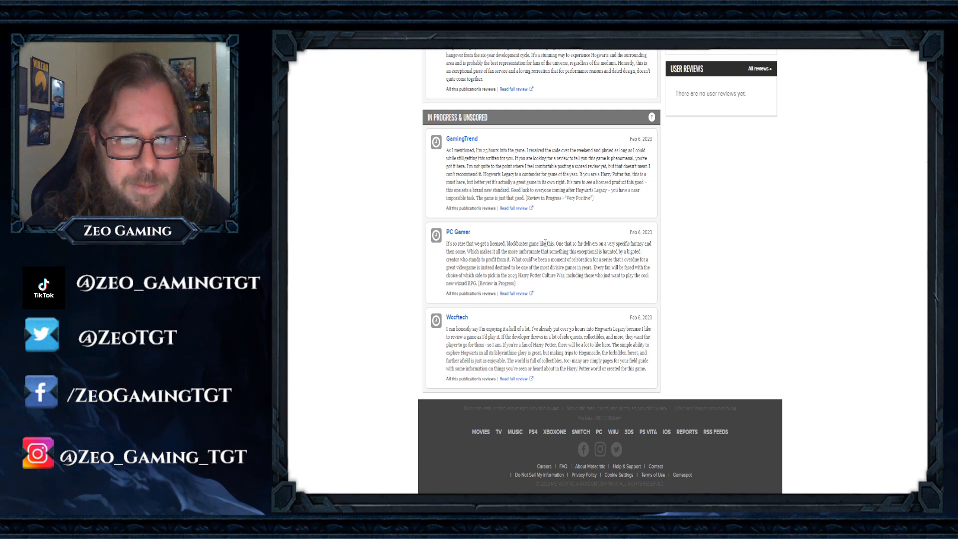
left_click_drag(445, 243, 505, 243)
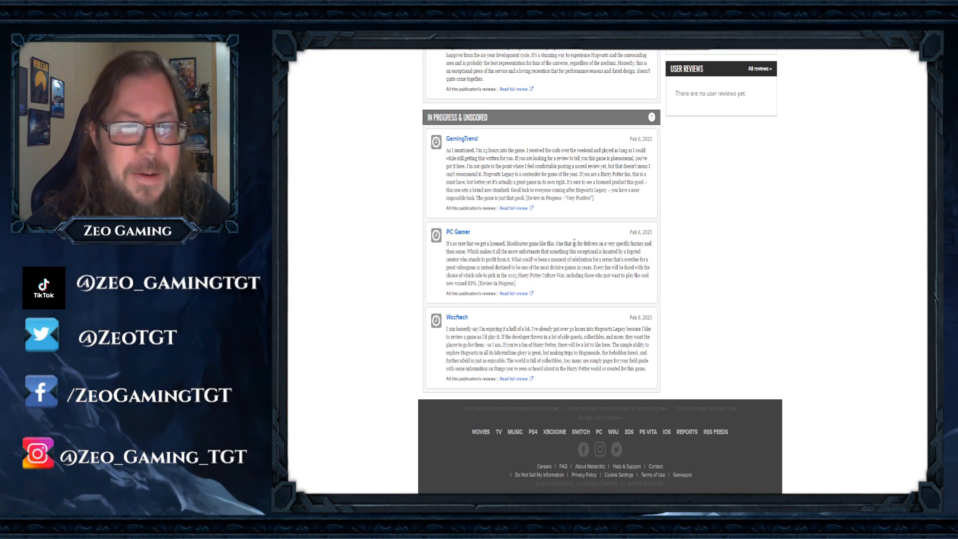
scroll("up", 3)
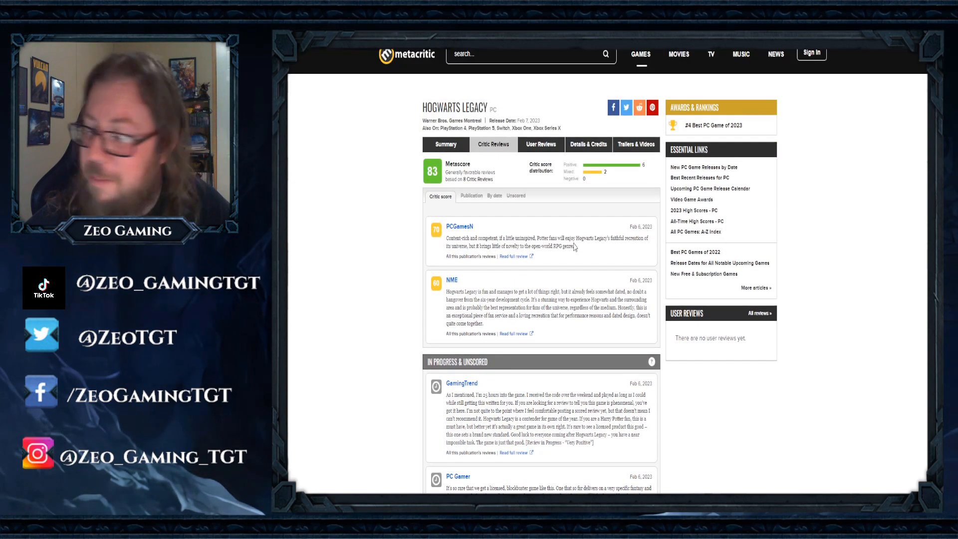